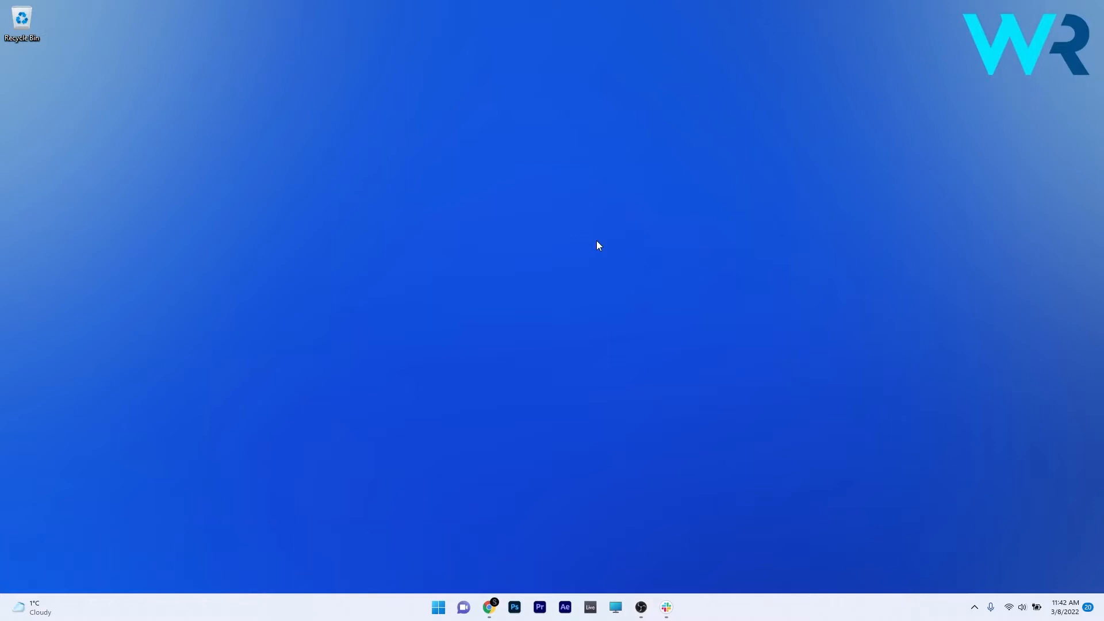
{"action": "mouse_move", "coordinate": [478, 555]}
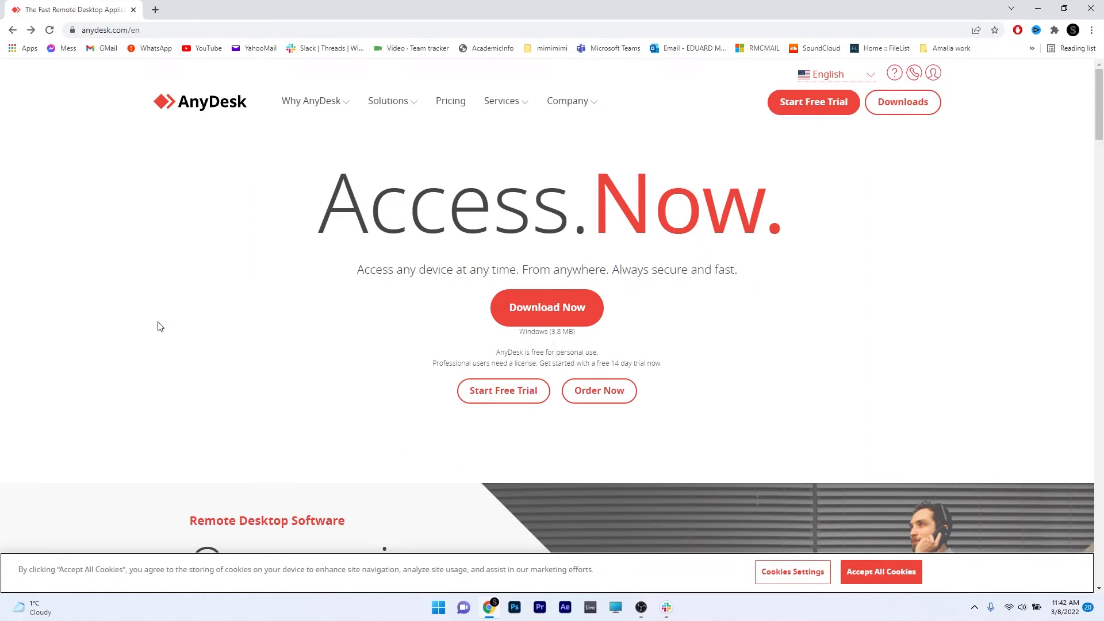
{"action": "mouse_move", "coordinate": [153, 164]}
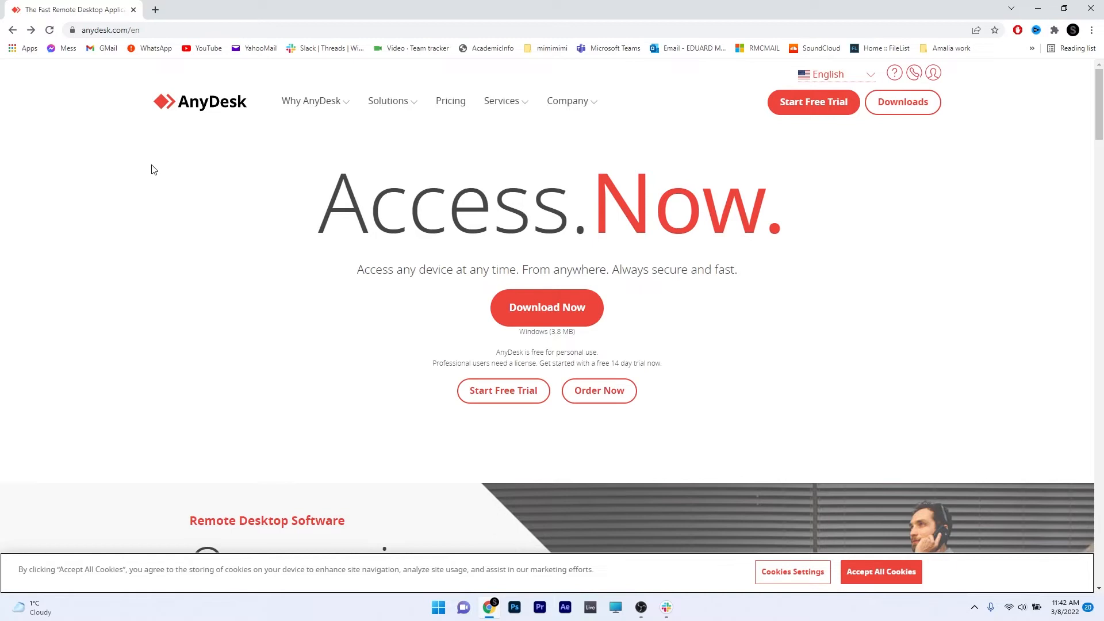
{"action": "mouse_move", "coordinate": [662, 162]}
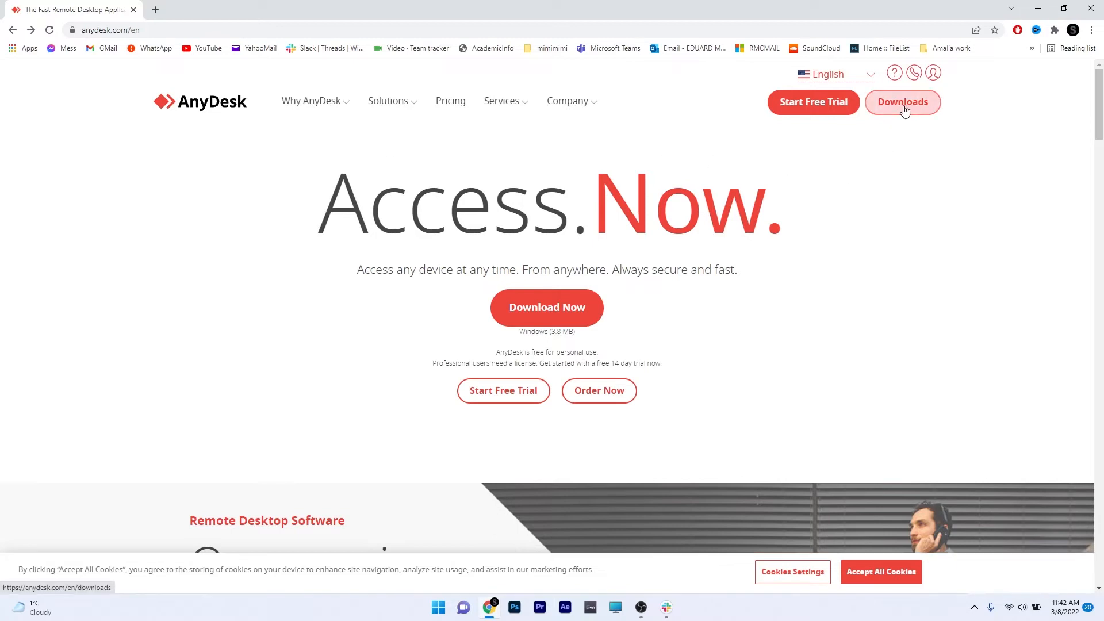
Reach the Windows download page for AnyDesk 7.0.6 from the site header's Downloads link.
{"action": "left_click", "coordinate": [902, 102]}
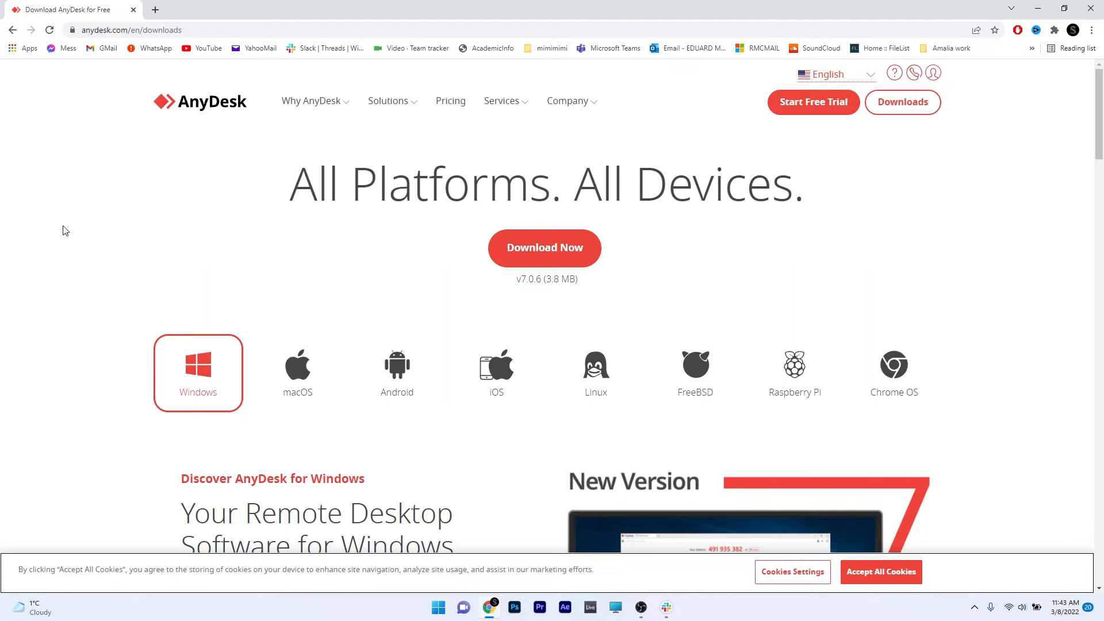
{"action": "left_click", "coordinate": [198, 372]}
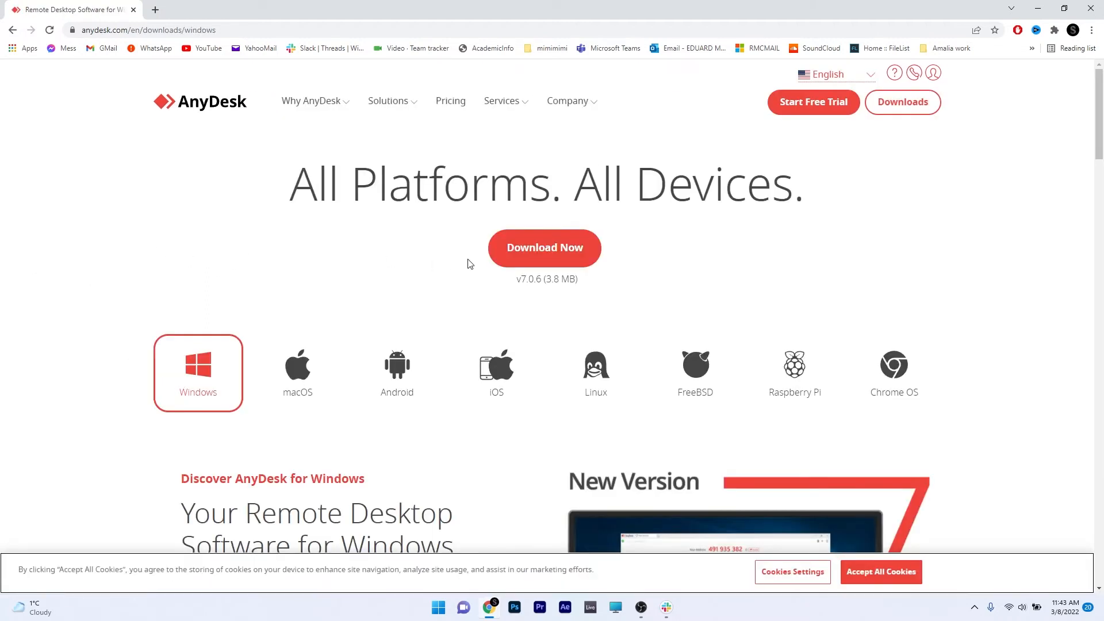
Download AnyDesk.exe to the Desktop and launch the installer from there.
{"action": "left_click", "coordinate": [544, 248]}
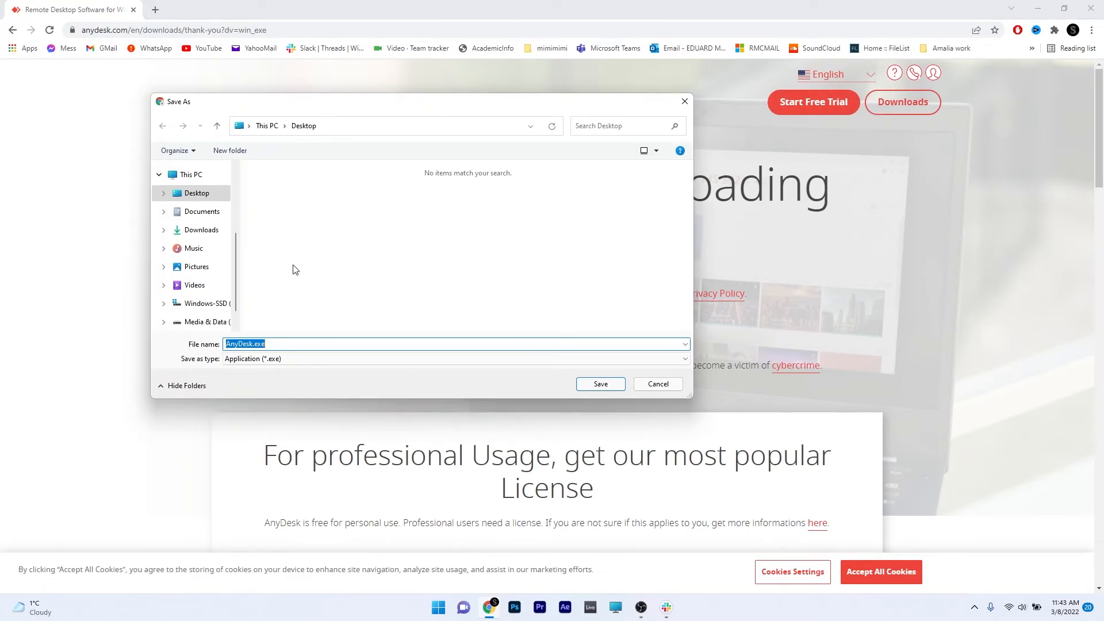
{"action": "mouse_move", "coordinate": [296, 272]}
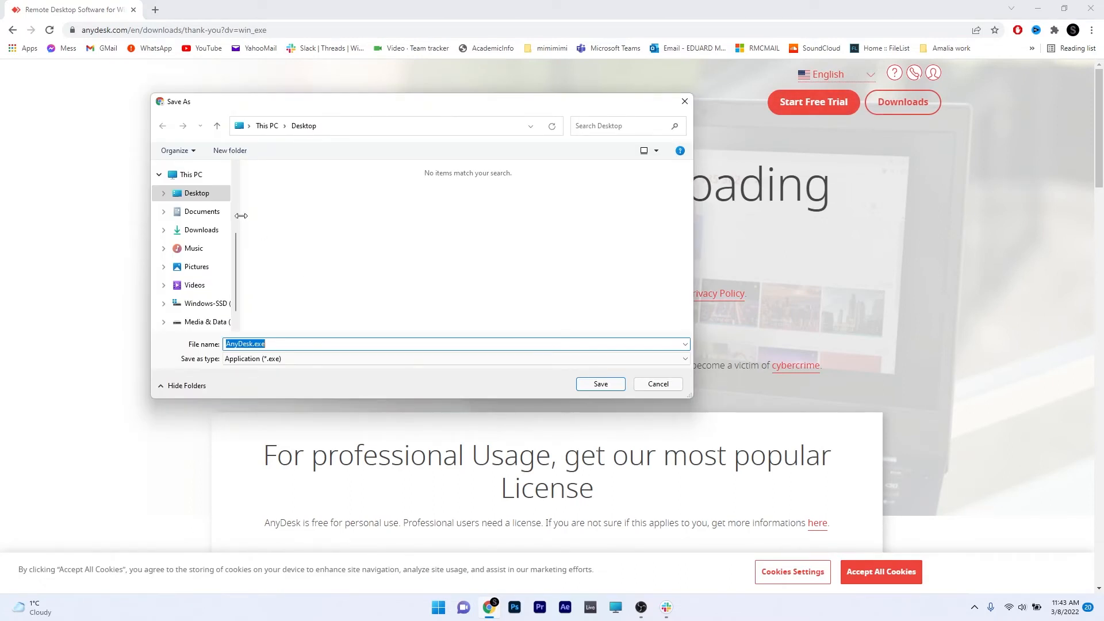
{"action": "left_click", "coordinate": [196, 193]}
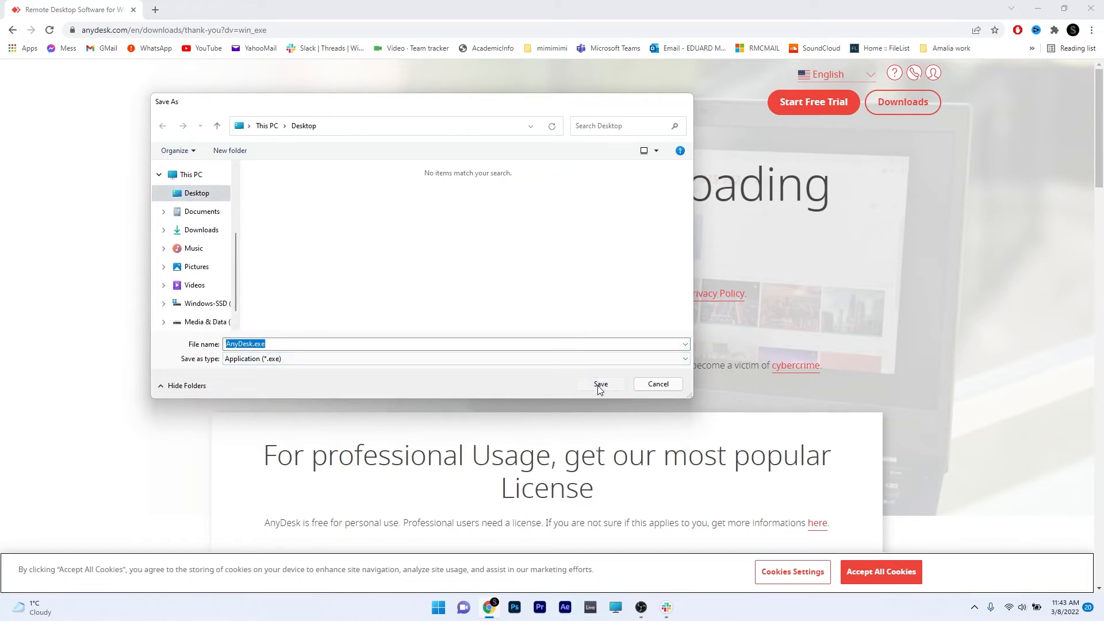
{"action": "left_click", "coordinate": [601, 385]}
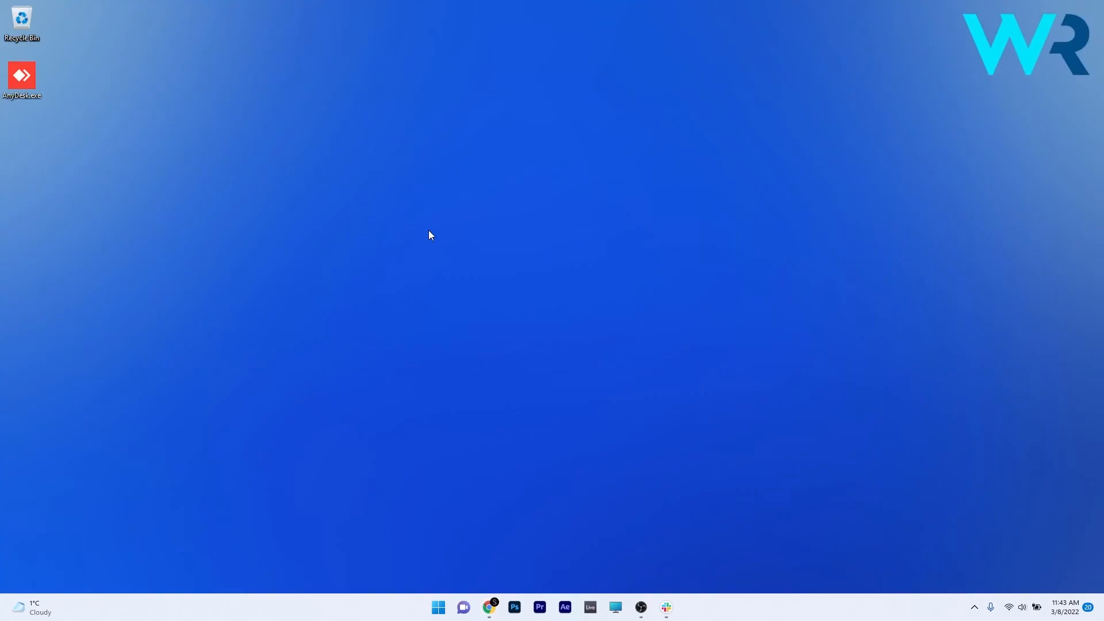
{"action": "mouse_move", "coordinate": [12, 112]}
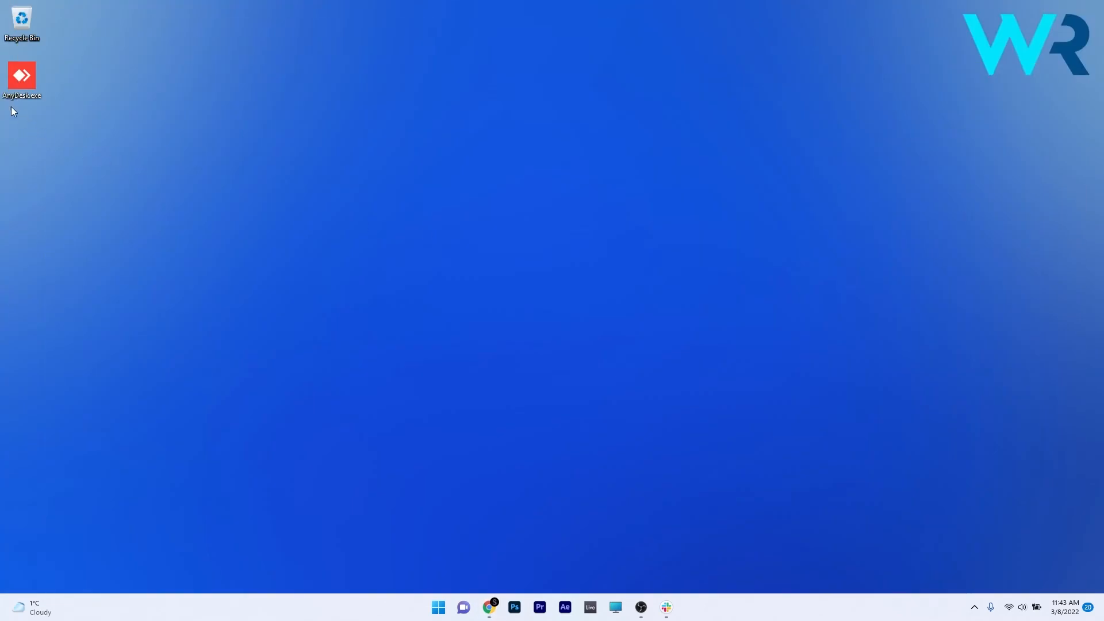
{"action": "double_click", "coordinate": [20, 76]}
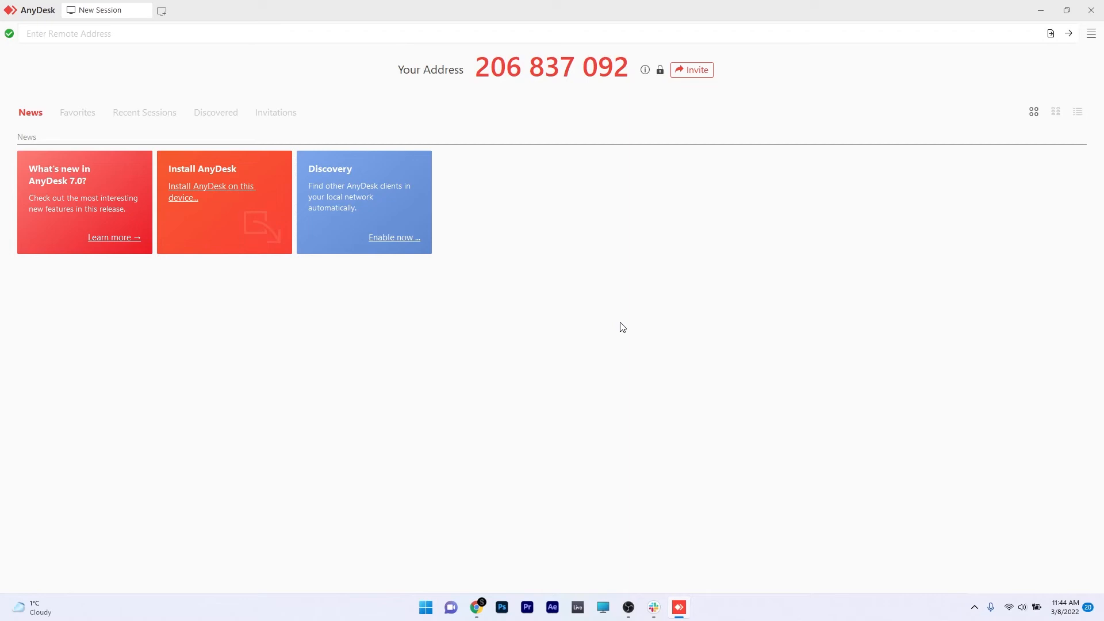
{"action": "mouse_move", "coordinate": [626, 326]}
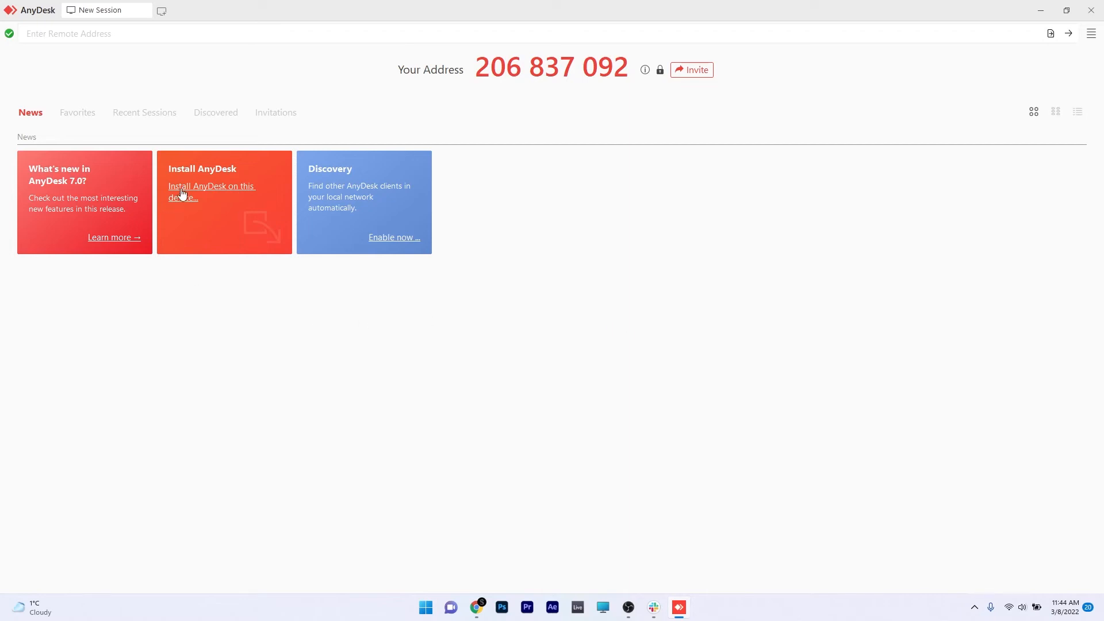
Install AnyDesk on this device with the AnyDesk Printer option unchecked, accepting the license.
{"action": "left_click", "coordinate": [212, 192]}
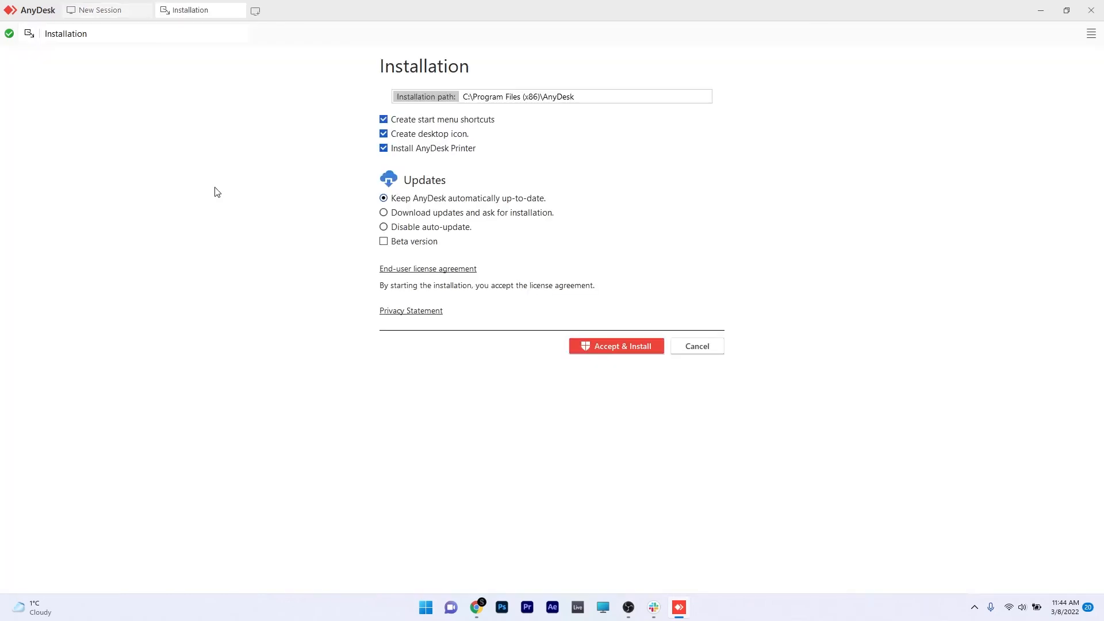
{"action": "mouse_move", "coordinate": [306, 178]}
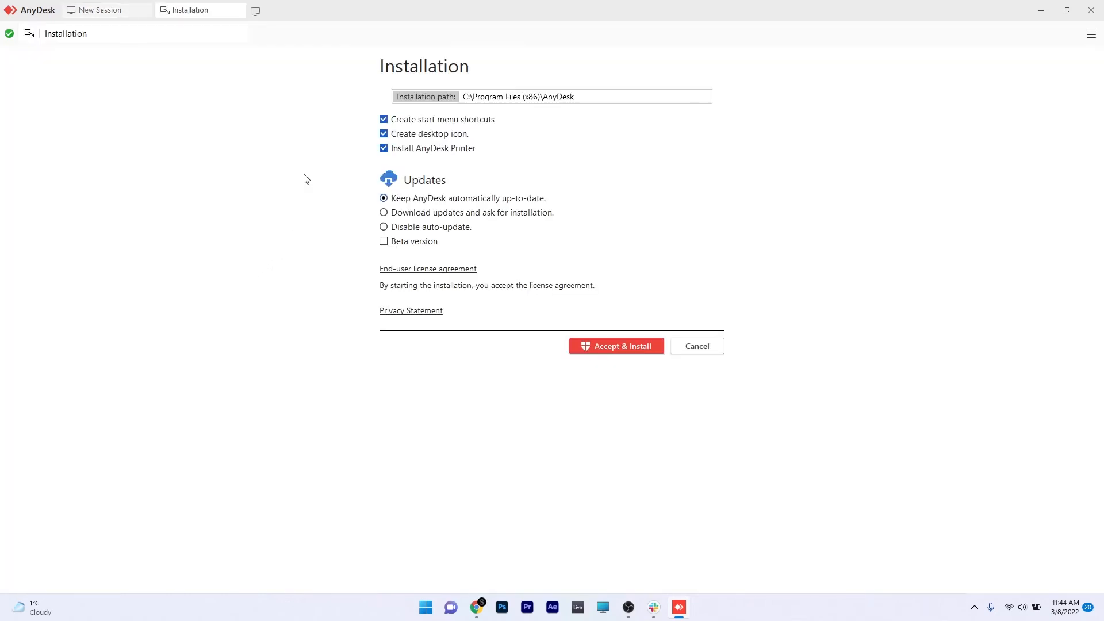
{"action": "mouse_move", "coordinate": [526, 127]}
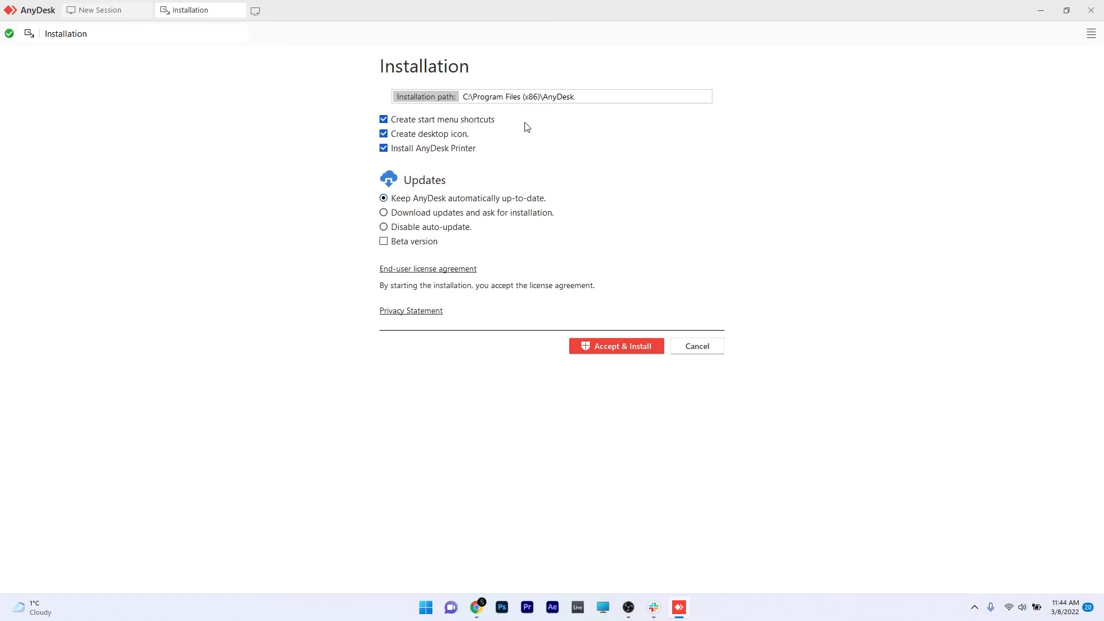
{"action": "left_click", "coordinate": [384, 149]}
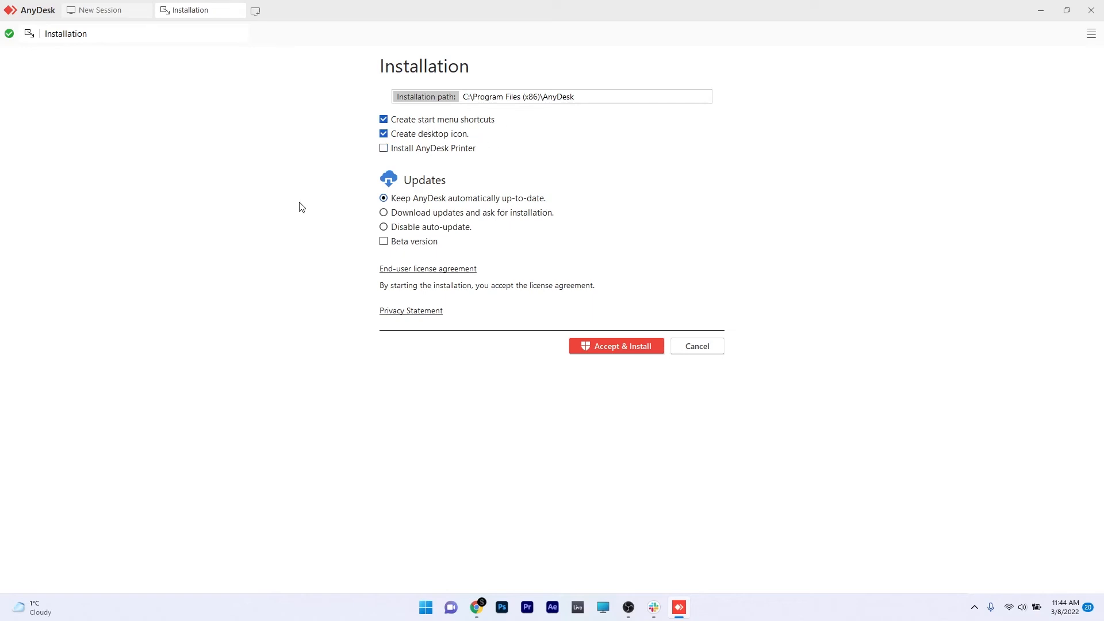
{"action": "mouse_move", "coordinate": [615, 346]}
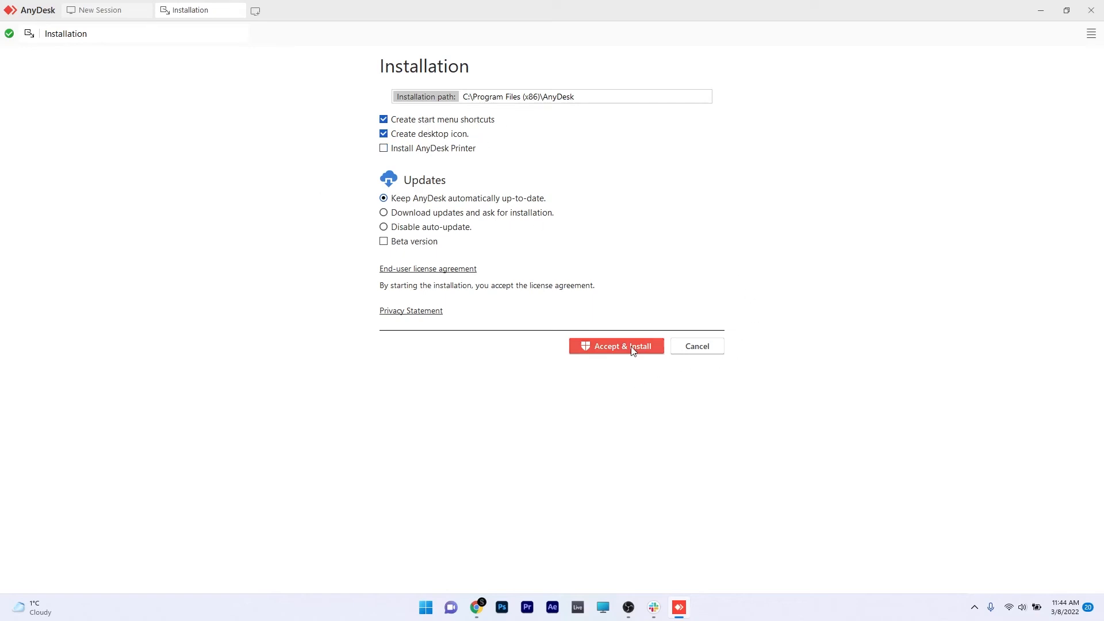
{"action": "left_click", "coordinate": [615, 346]}
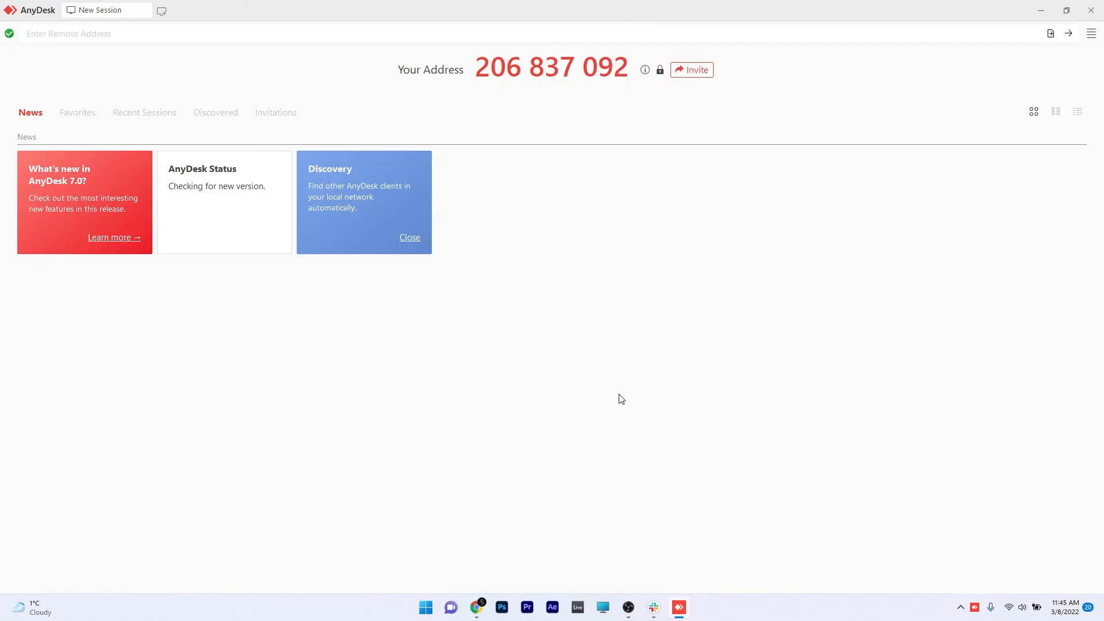
{"action": "mouse_move", "coordinate": [626, 395]}
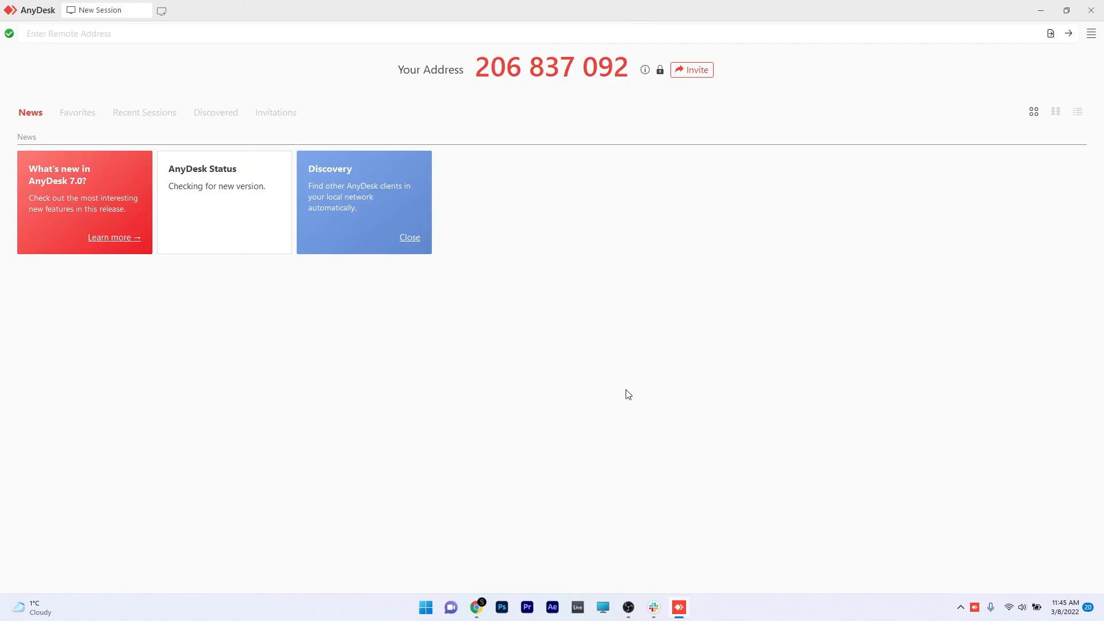